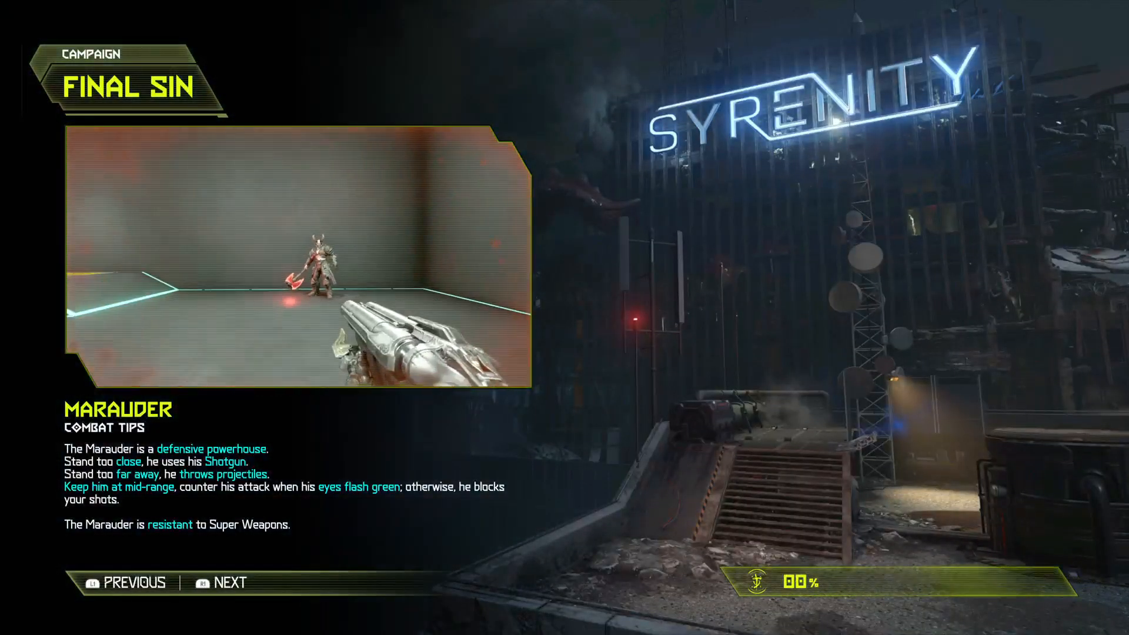
- Launch the Final Sin level past the Marauder tips loading screen
left_click(224, 583)
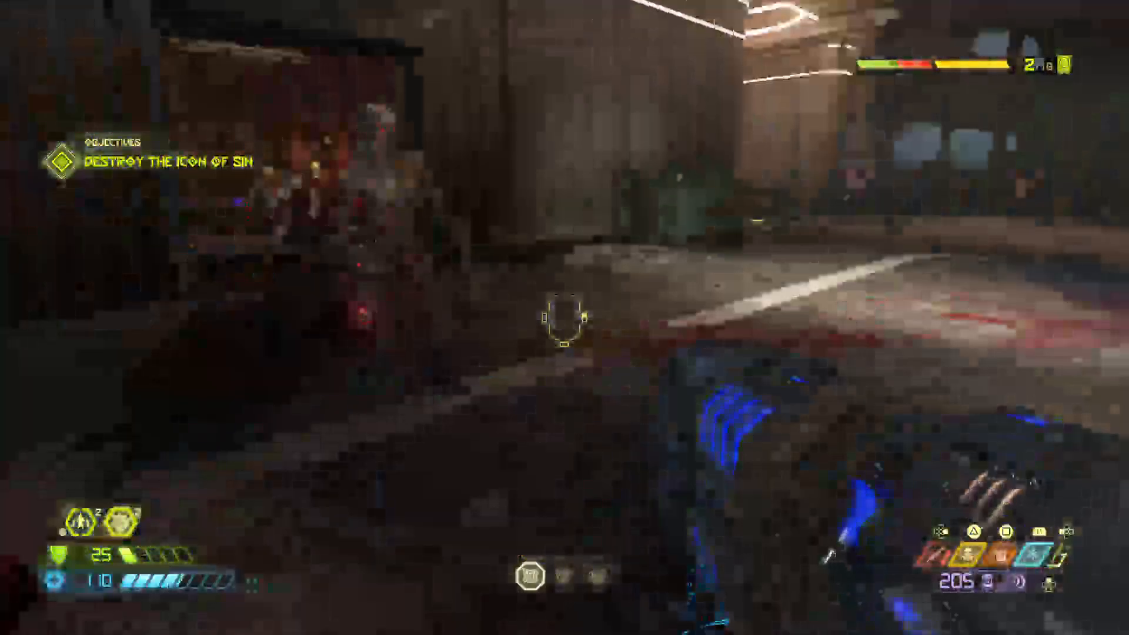
- Shoot the Marauder inside the Syrenity building until ammo runs out, then swap weapons
left_click(564, 323)
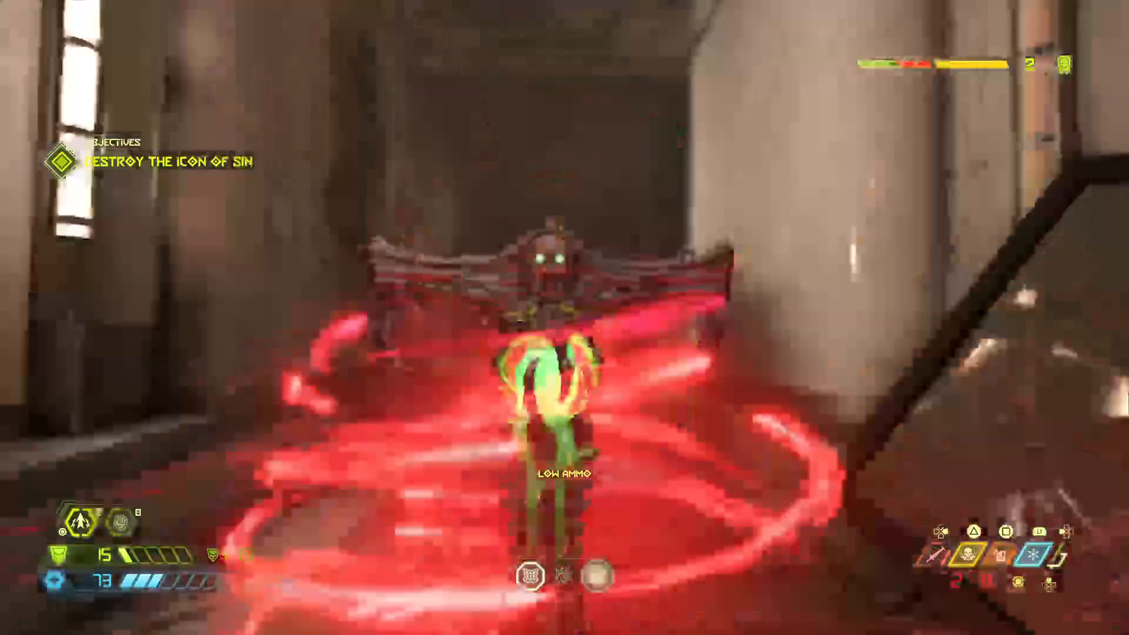
left_click(565, 317)
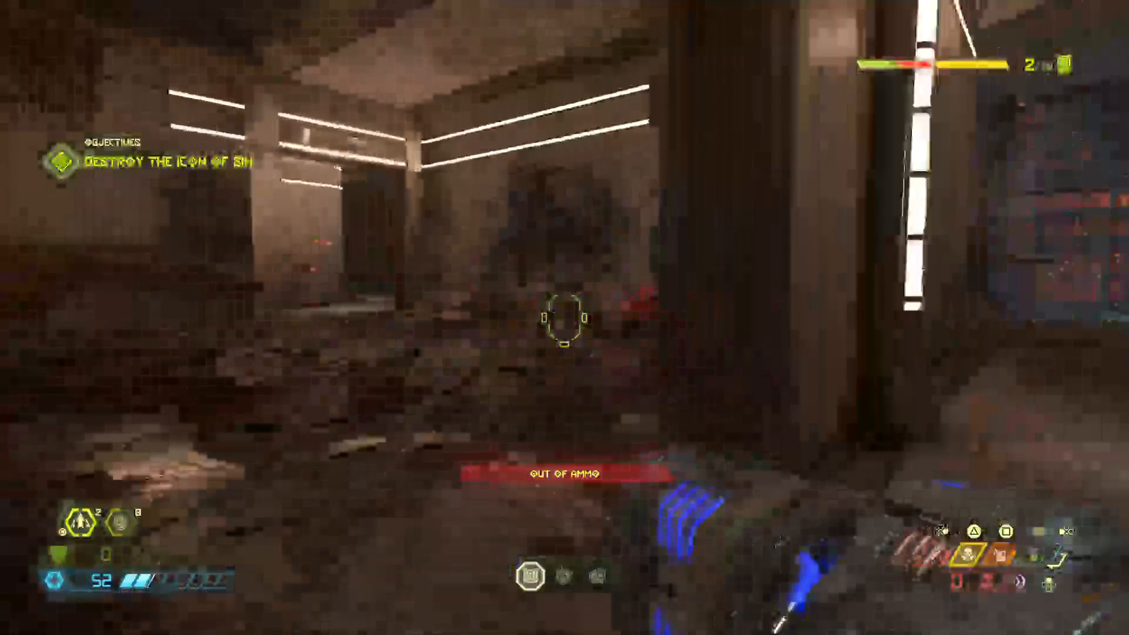
key("q")
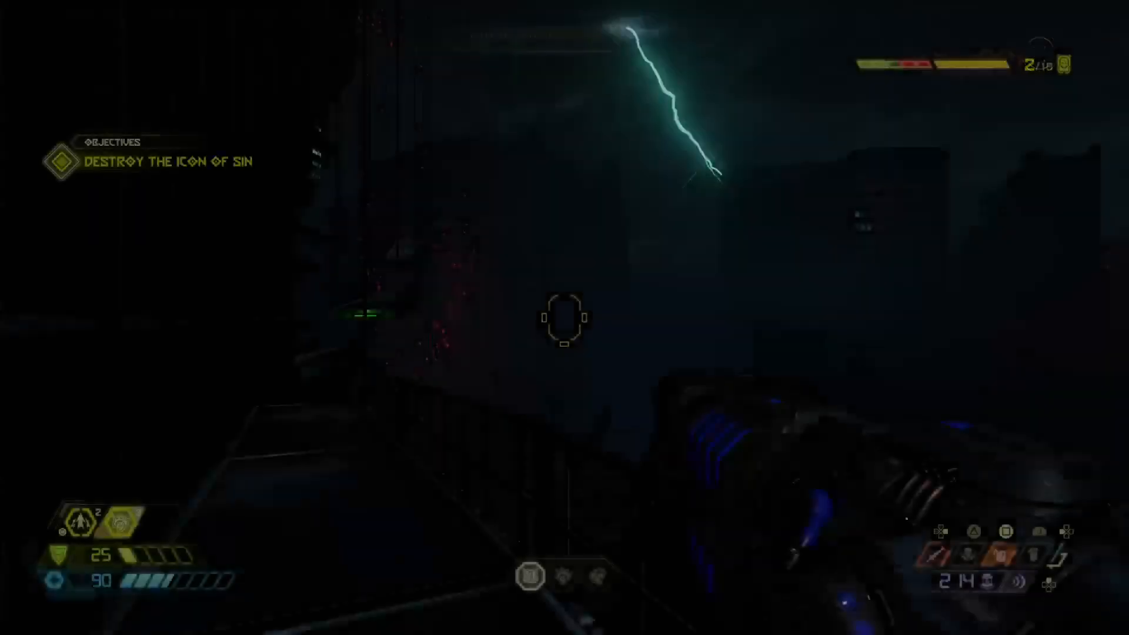
- Switch weapons while standing on the stormy outdoor ledge
key("q")
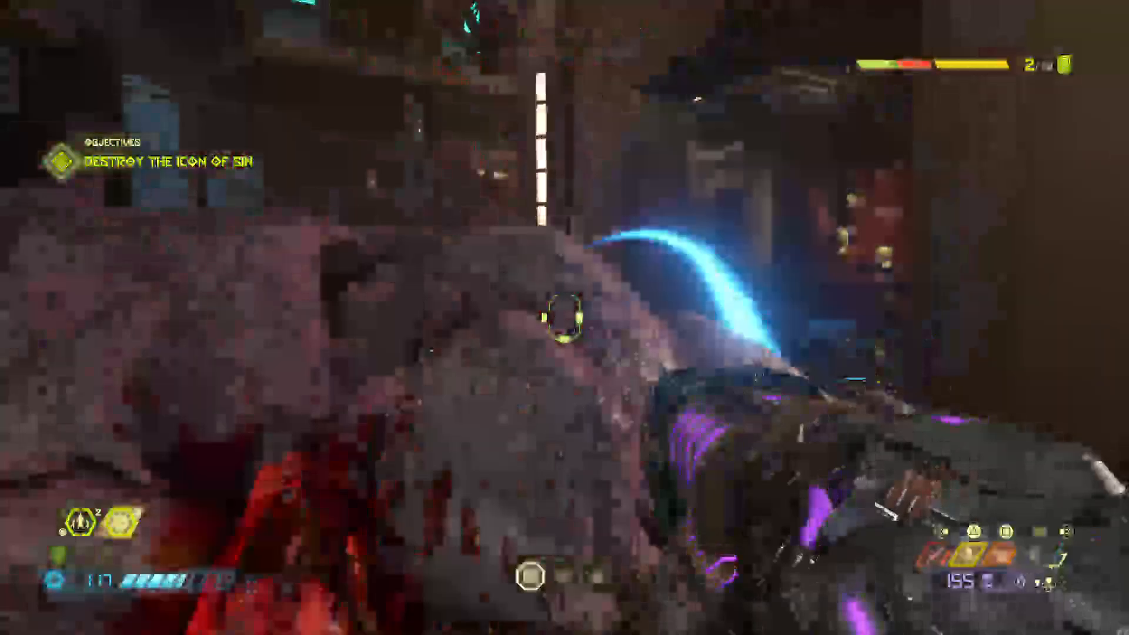
- Fire on the demons at close range, recovering health to 110
left_click(562, 324)
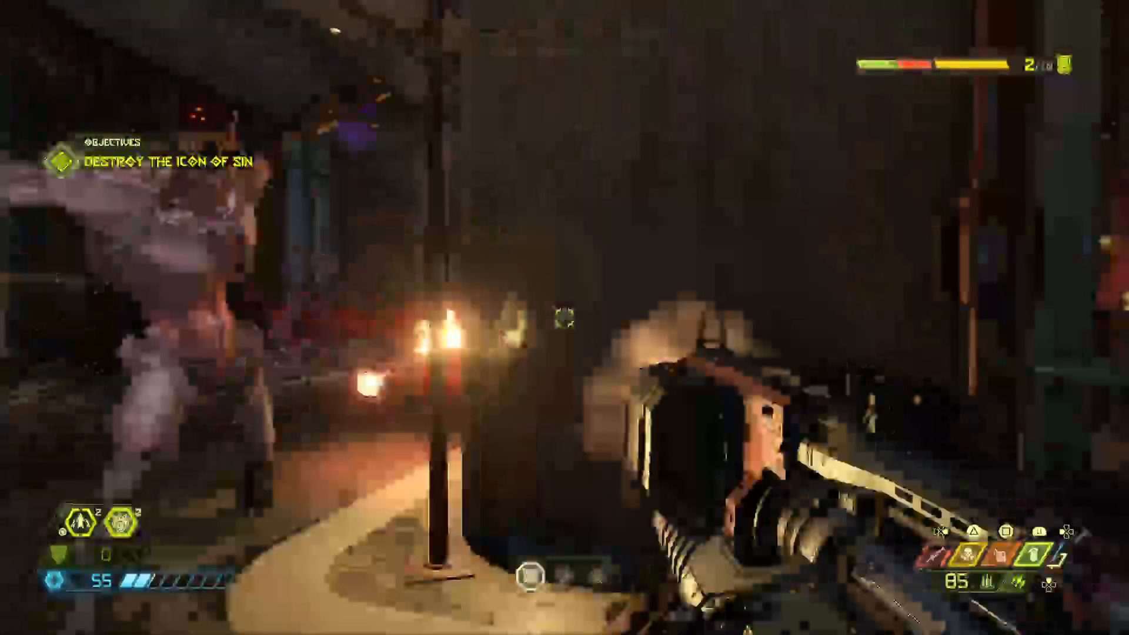
left_click(565, 327)
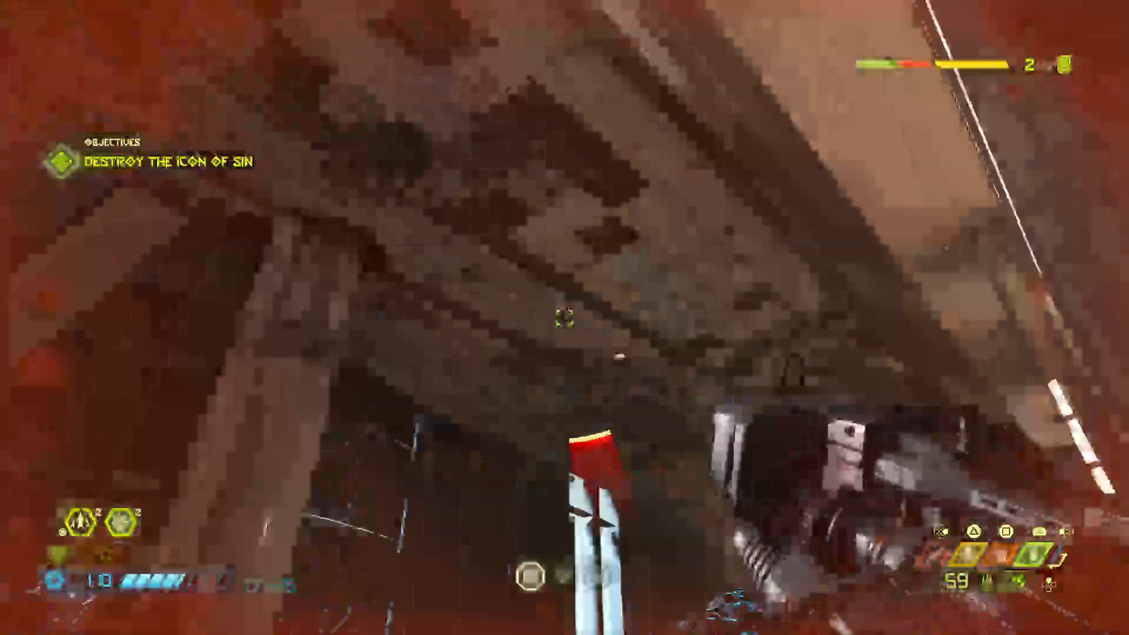
left_click(564, 327)
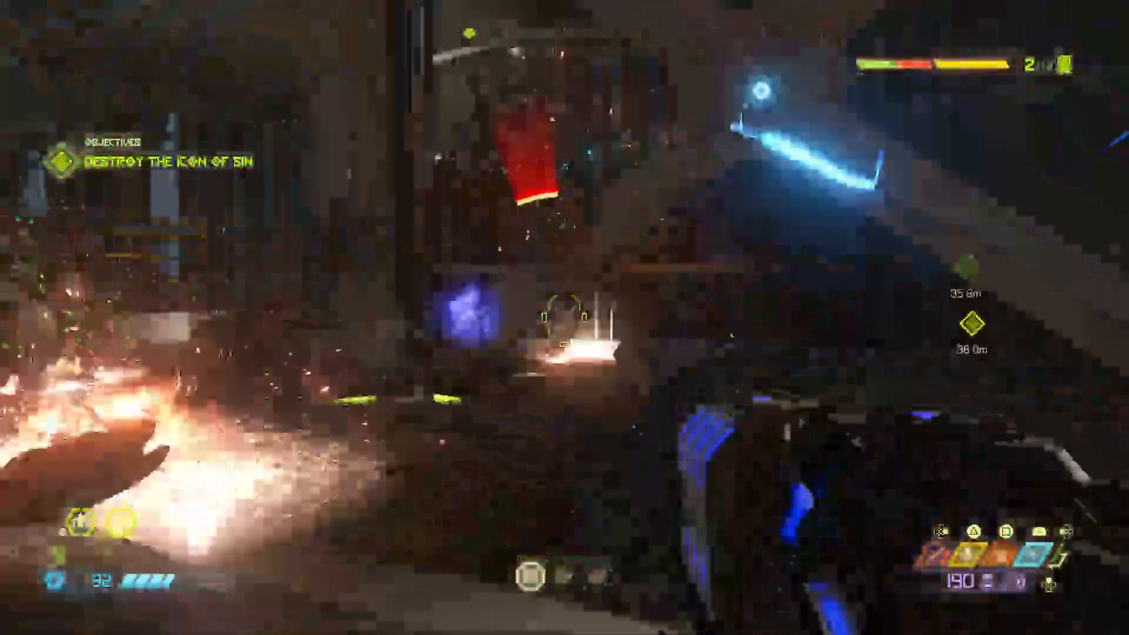
- Fire the plasma rifle at enemies while advancing toward the 35 m and 38 m objectives
left_click(561, 326)
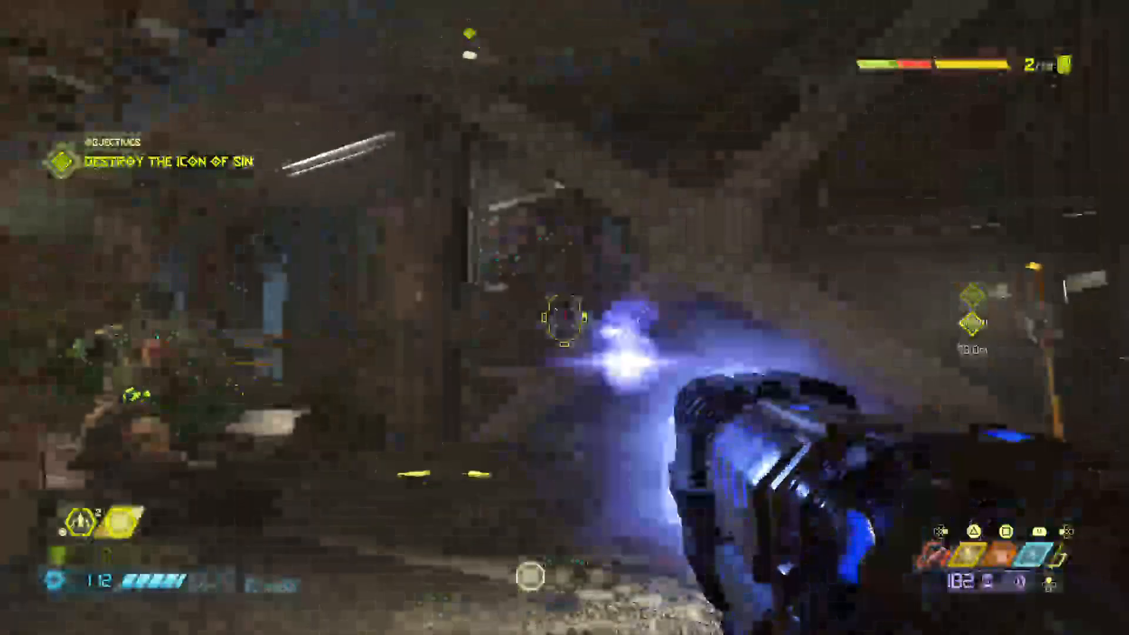